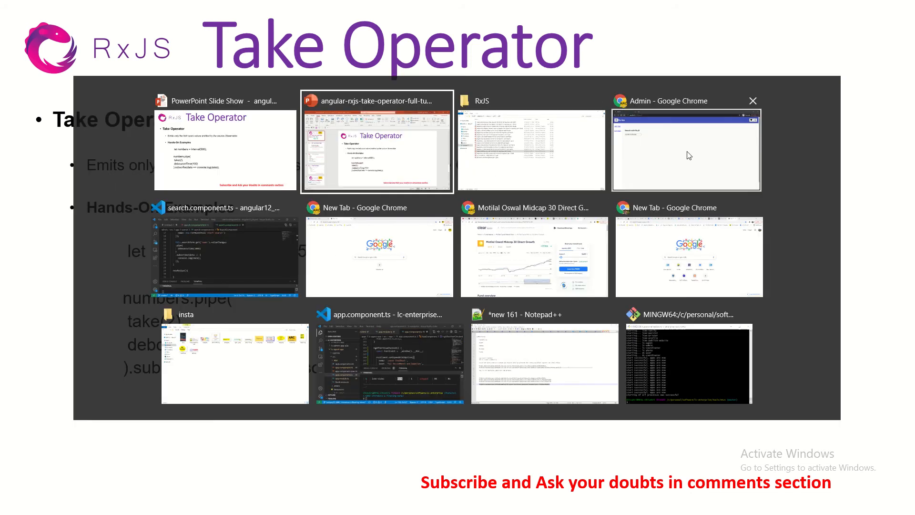
- Bring up search.component.ts with the search value changes piped through debounceTime(3000)
left_click(225, 251)
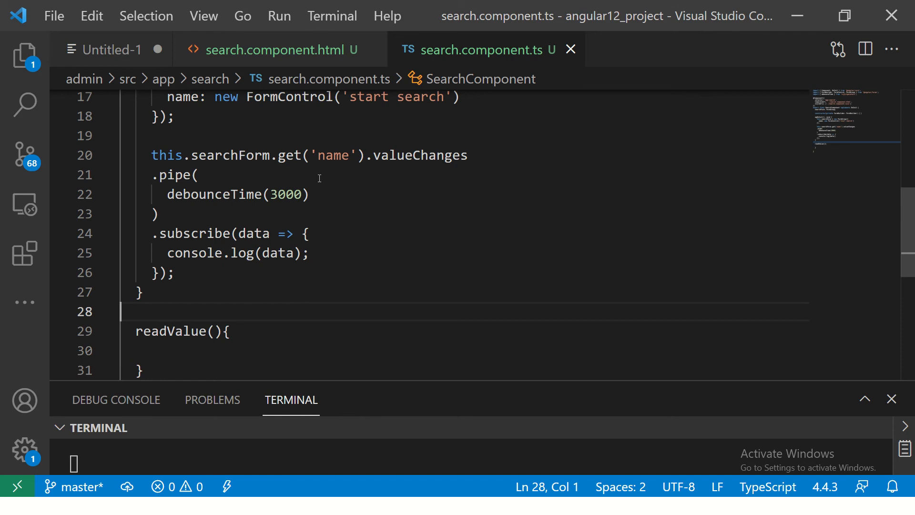
left_click(156, 213)
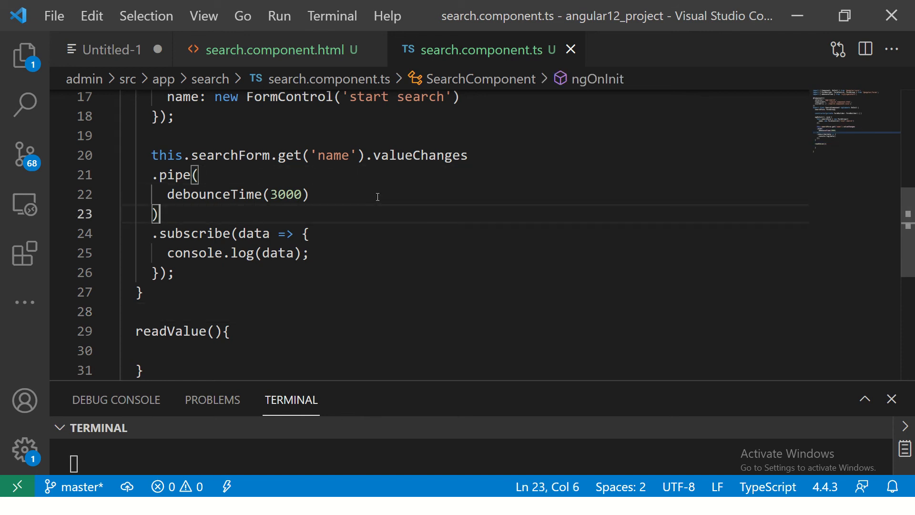
key("alt+tab")
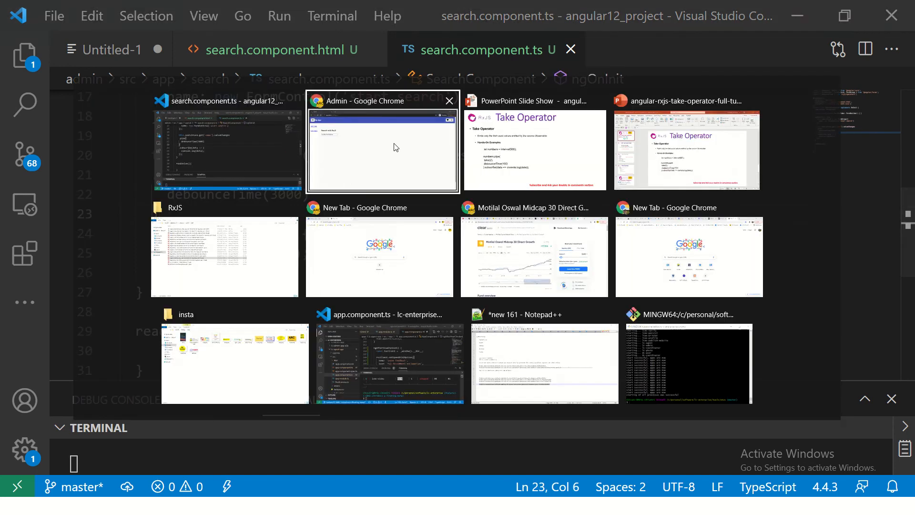
- Type 'testing' into the Admin search page and check the DevTools console output
left_click(382, 149)
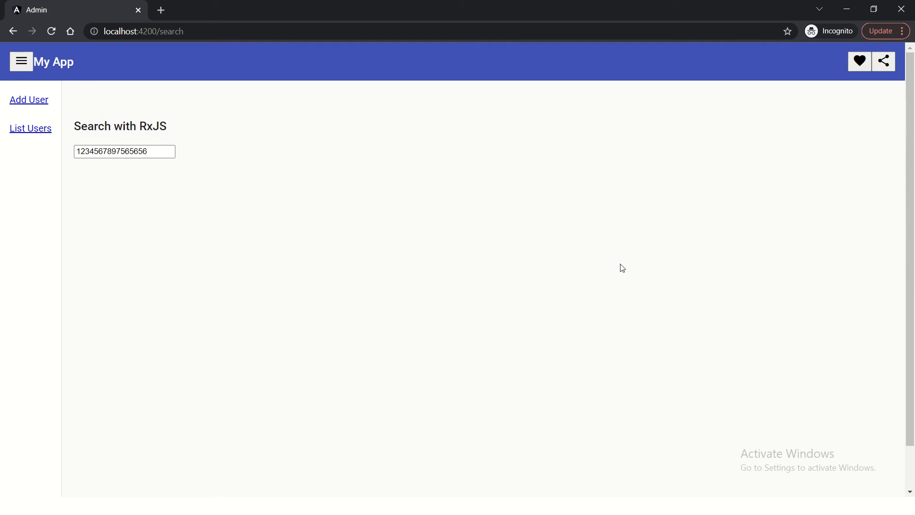
key("F12")
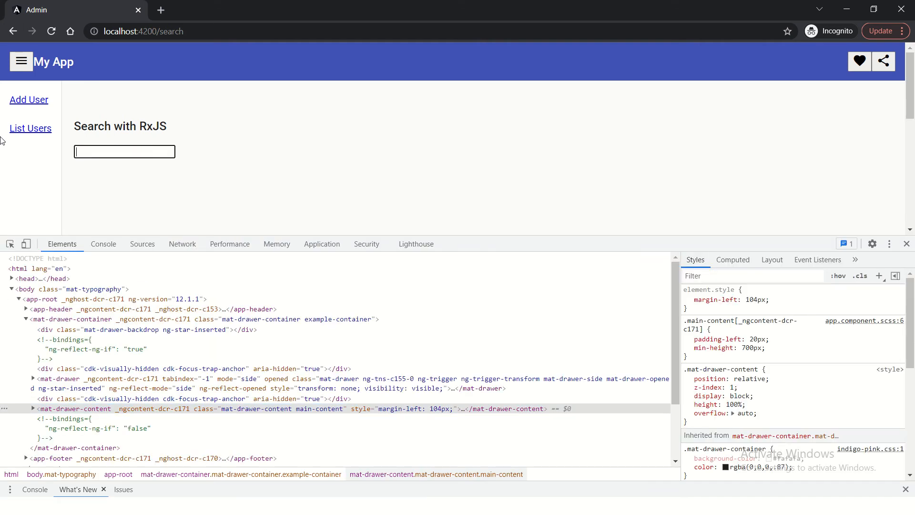
type("testing")
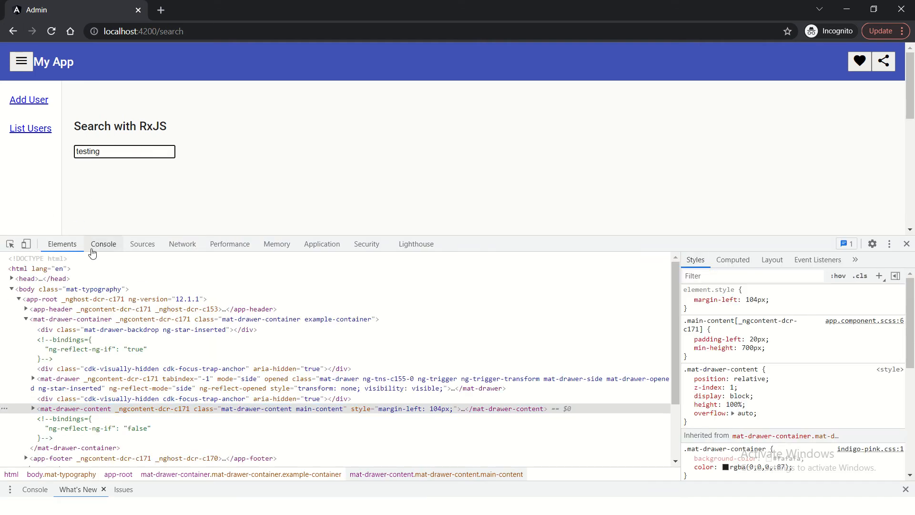
left_click(103, 243)
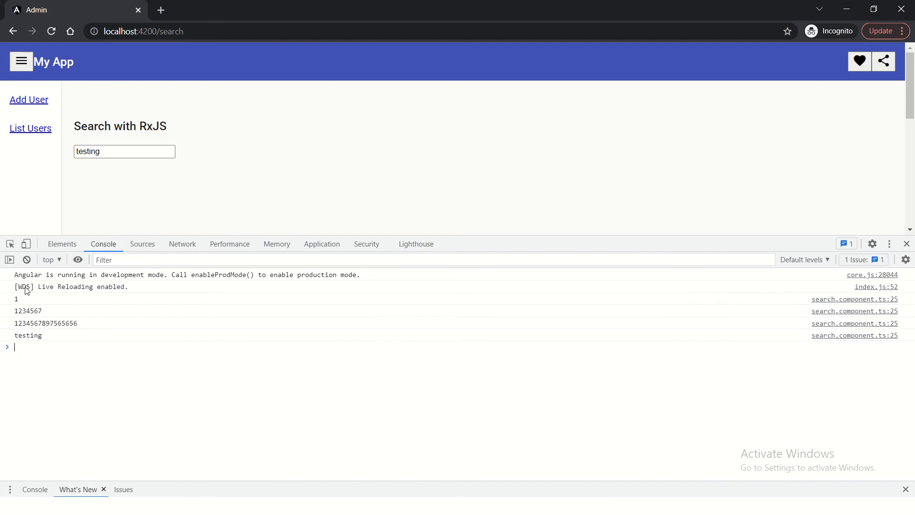
left_click(26, 260)
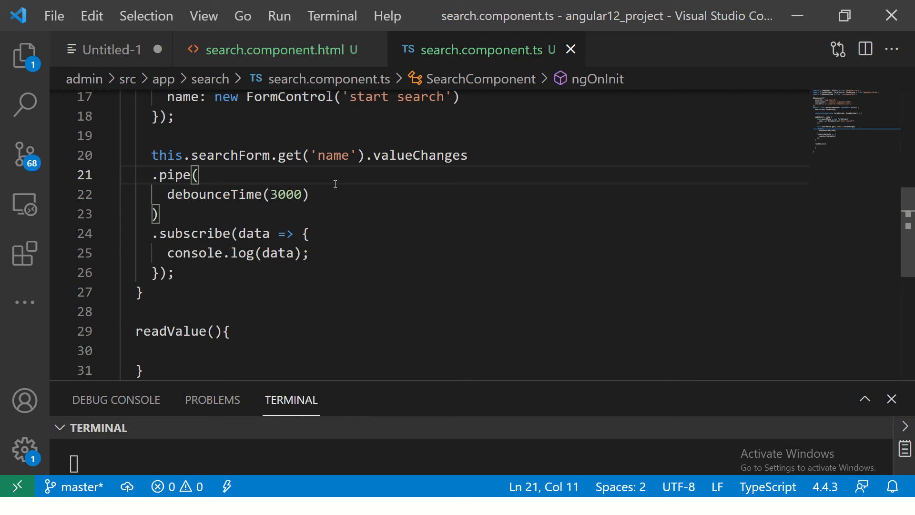
- Insert take(2) before debounceTime(3000), import take from rxjs/operators, and save
type("take(2),")
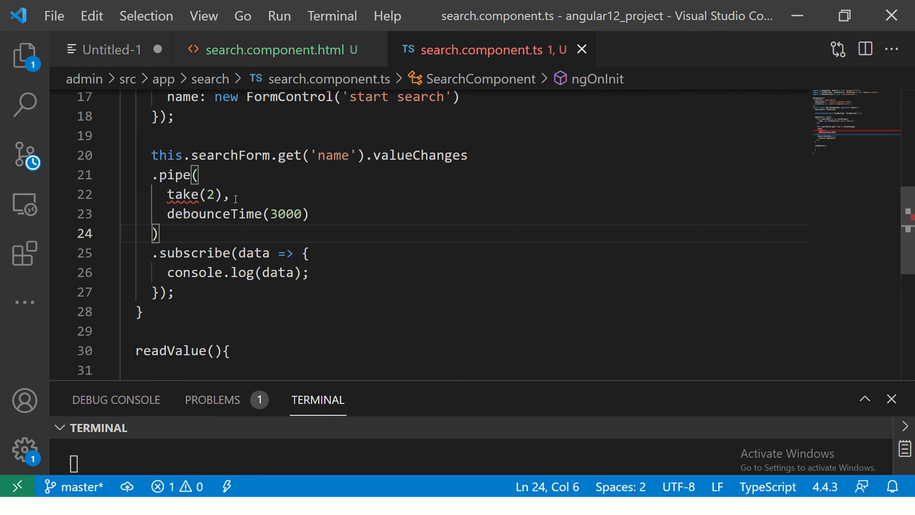
left_click(201, 174)
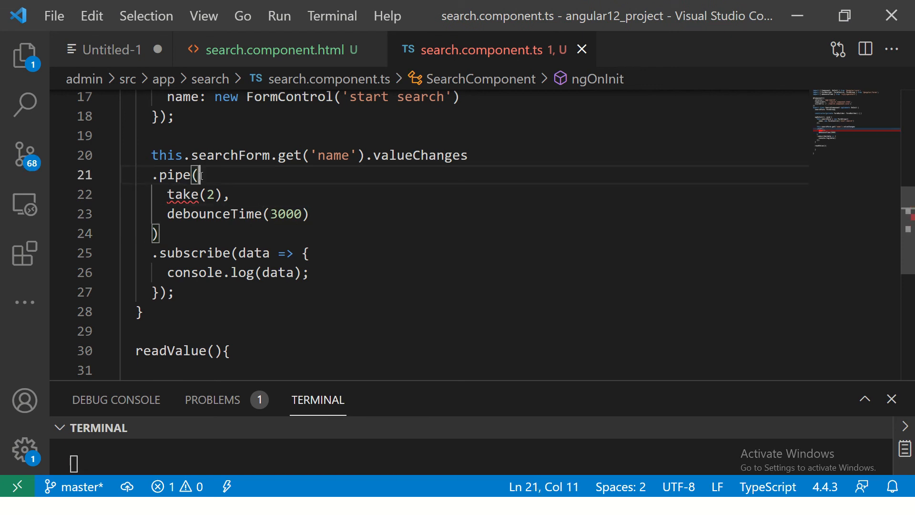
mouse_move(182, 194)
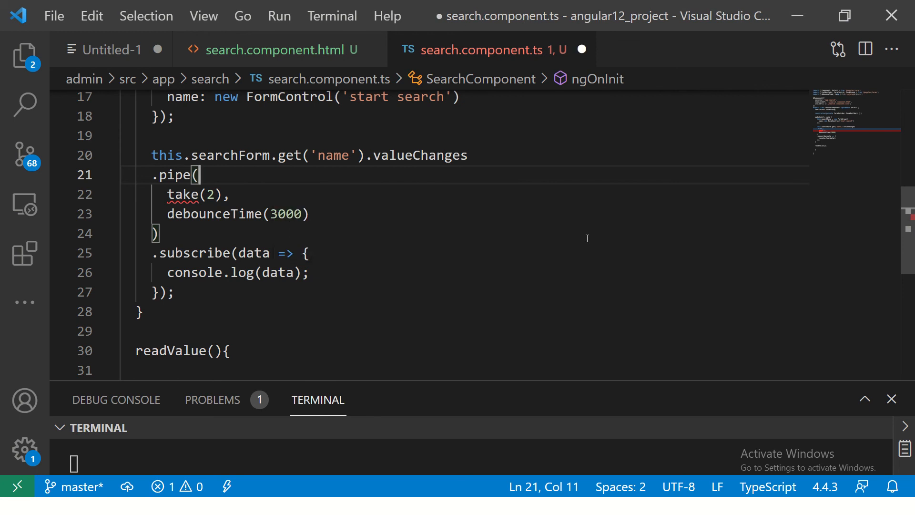
key("ctrl+s")
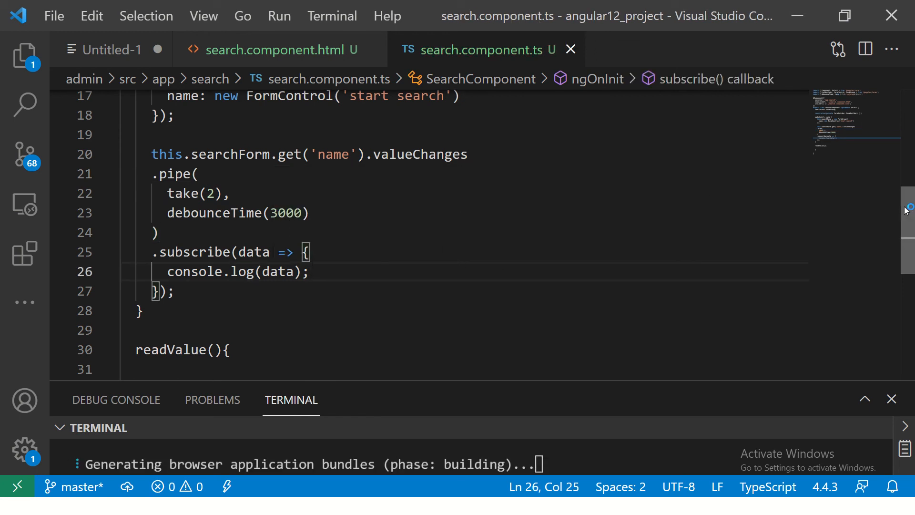
scroll("up", 3)
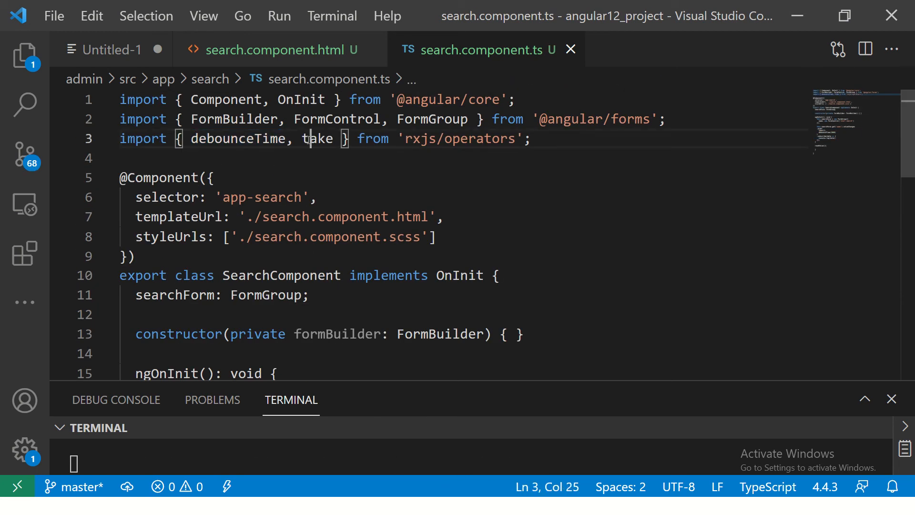
left_click(216, 177)
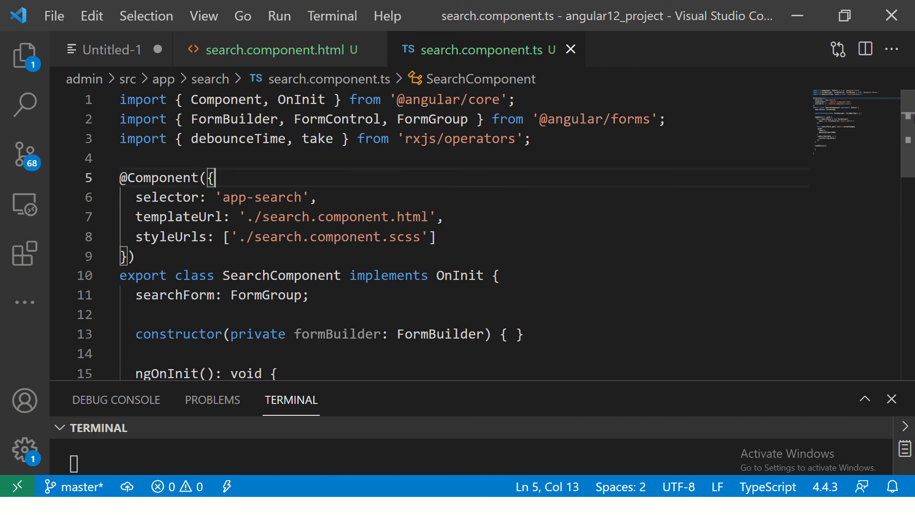
scroll("down", 3)
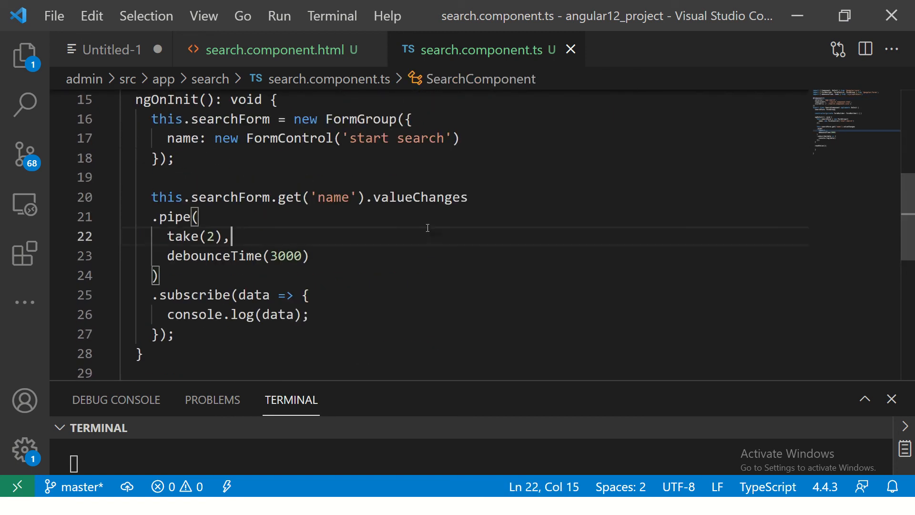
- Add pipe comments: take first values, and time lag before it emits next value
type("// take fir")
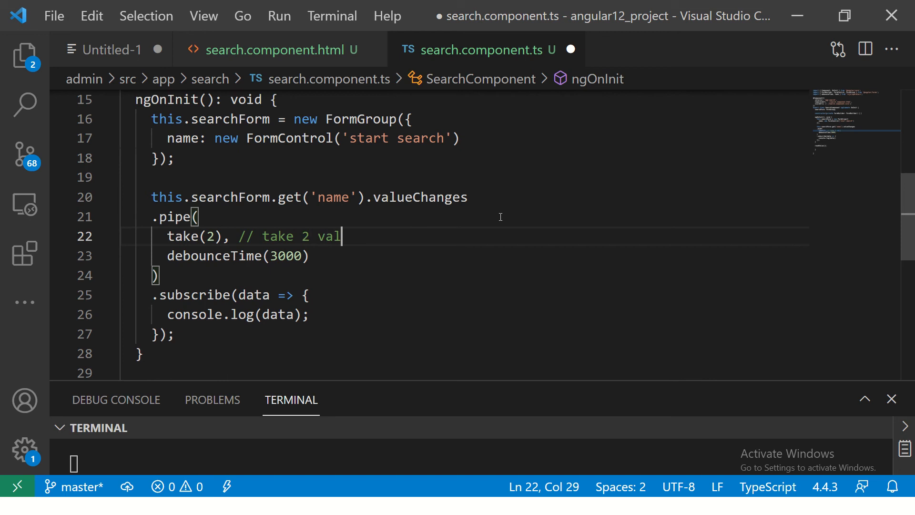
type("ues")
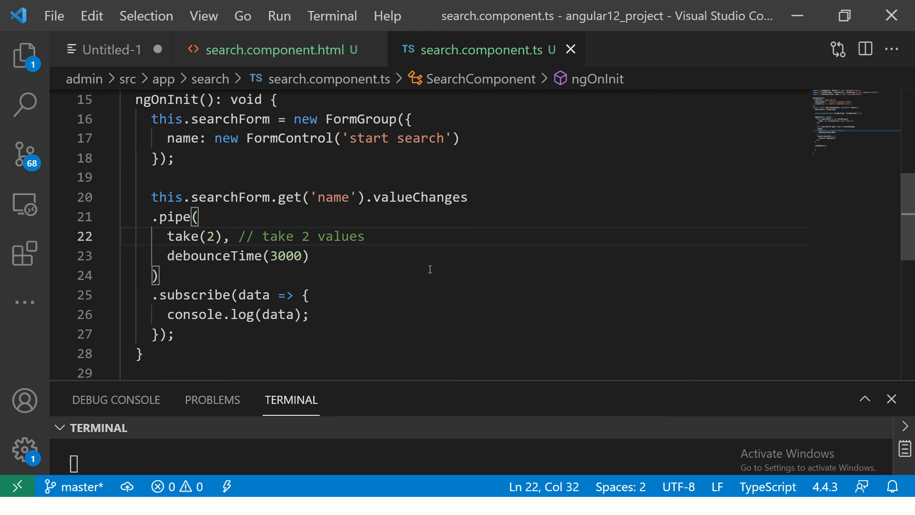
type("/")
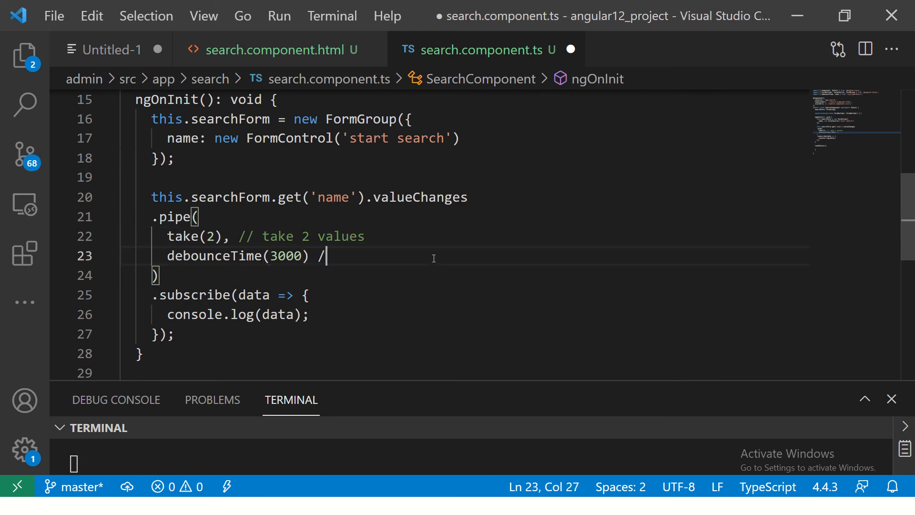
type("time lag")
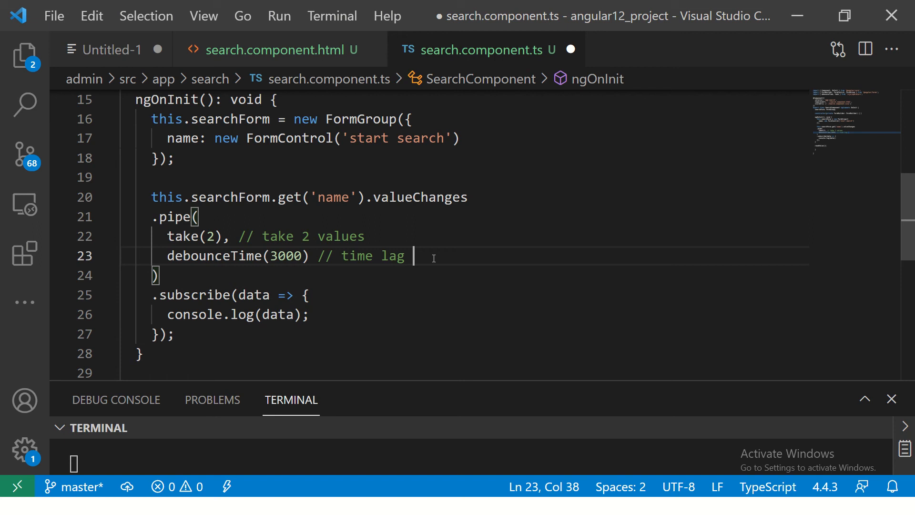
type("before it emit")
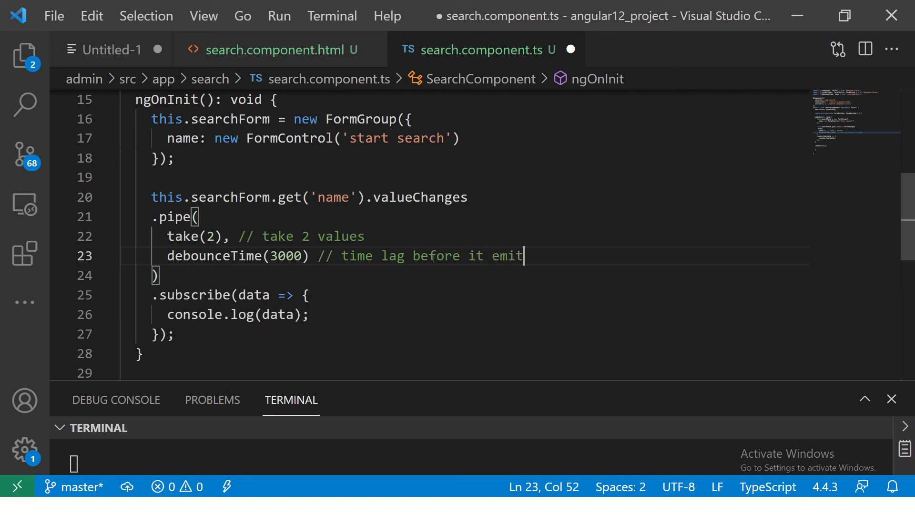
type("s next")
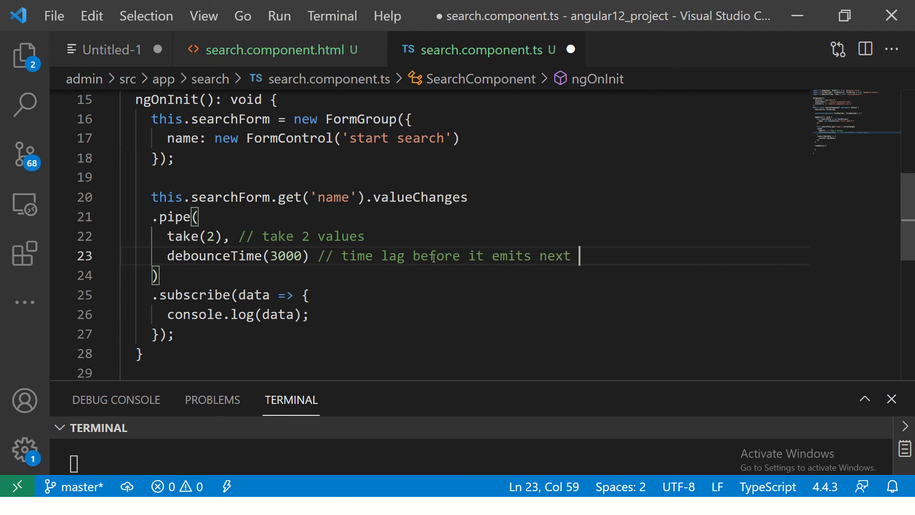
type("value")
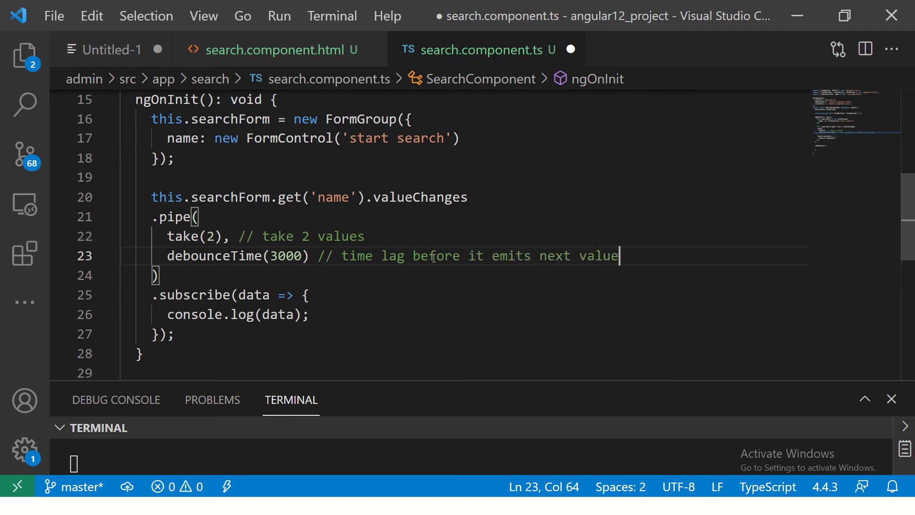
- Change the take comment's 2 to N and adjust the take count
double_click(214, 255)
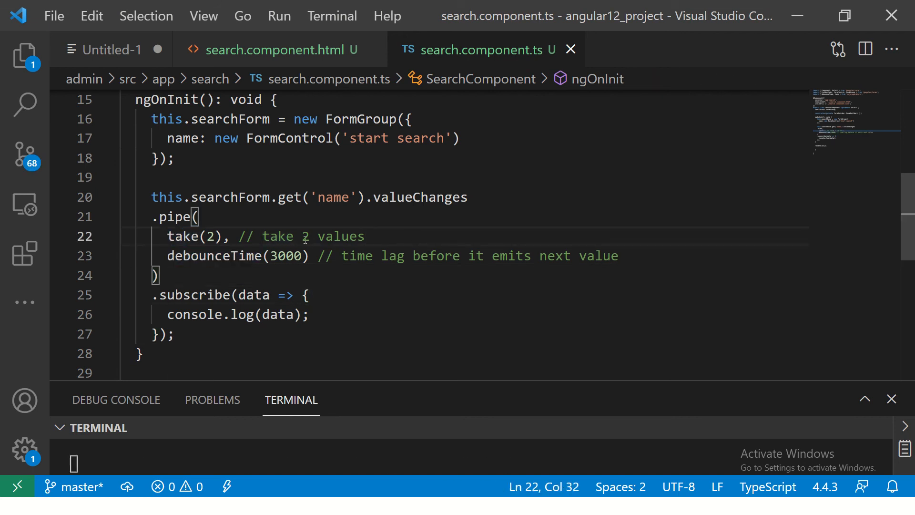
type("N")
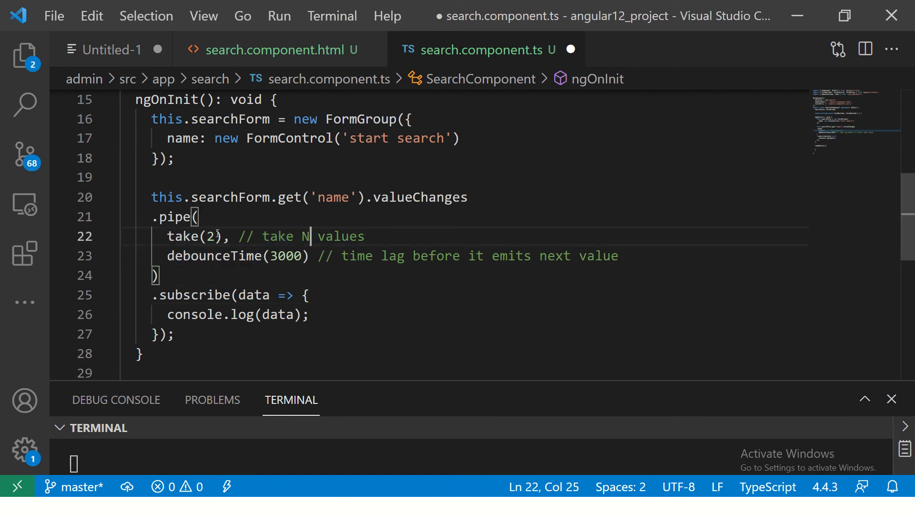
type("3")
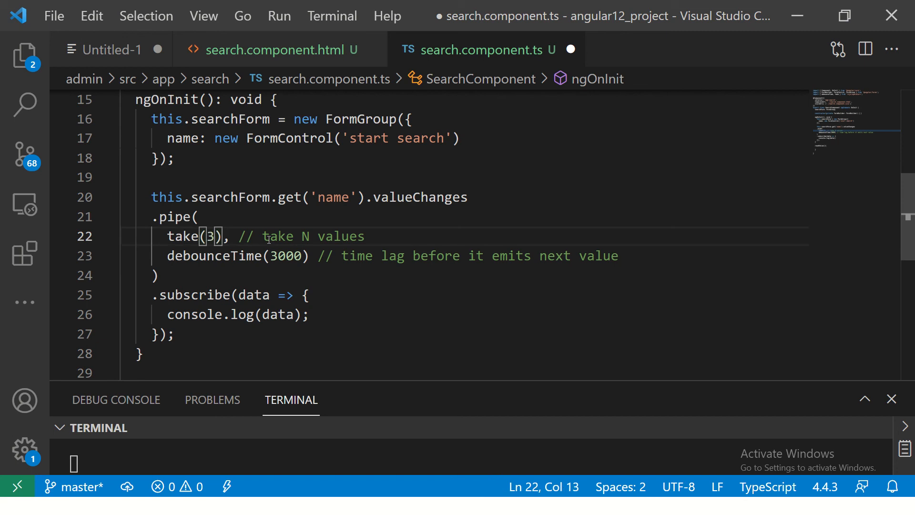
type("2")
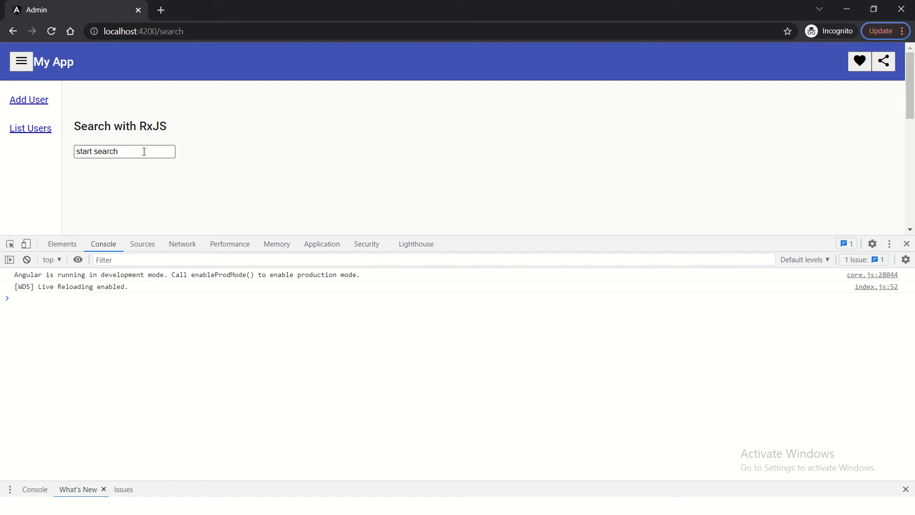
- Type 1, 2, 3 into the search box; the console logs only 1 and 12
type("1")
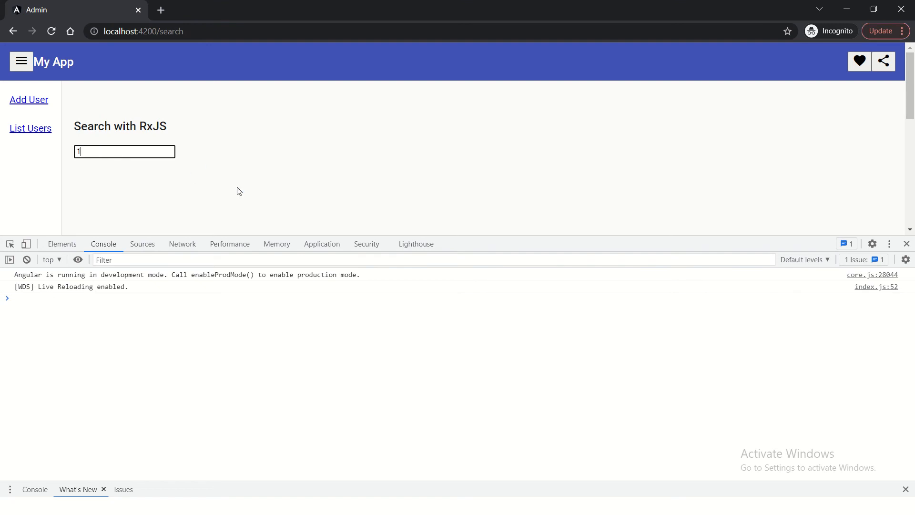
mouse_move(21, 321)
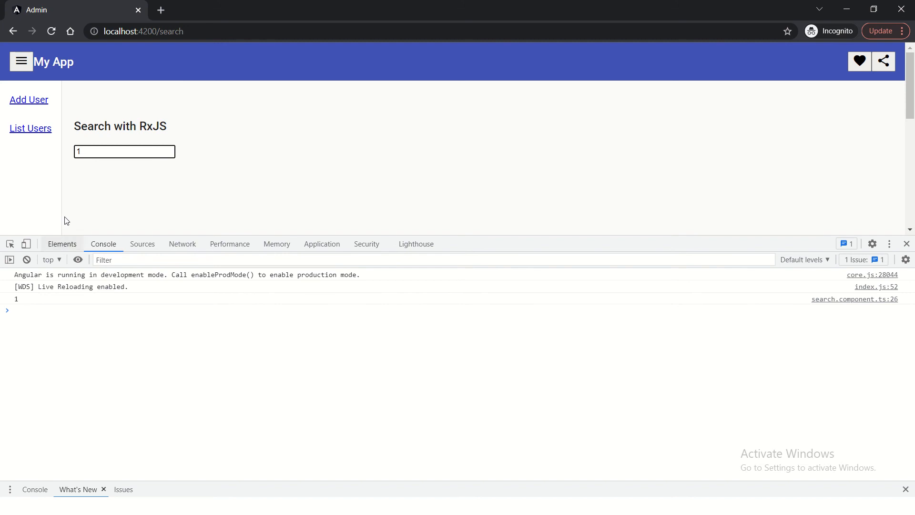
type("2")
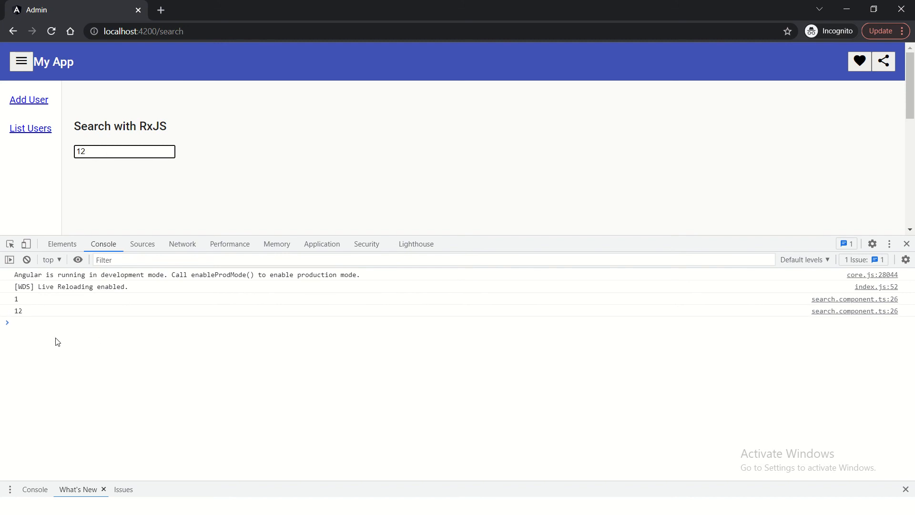
type("3")
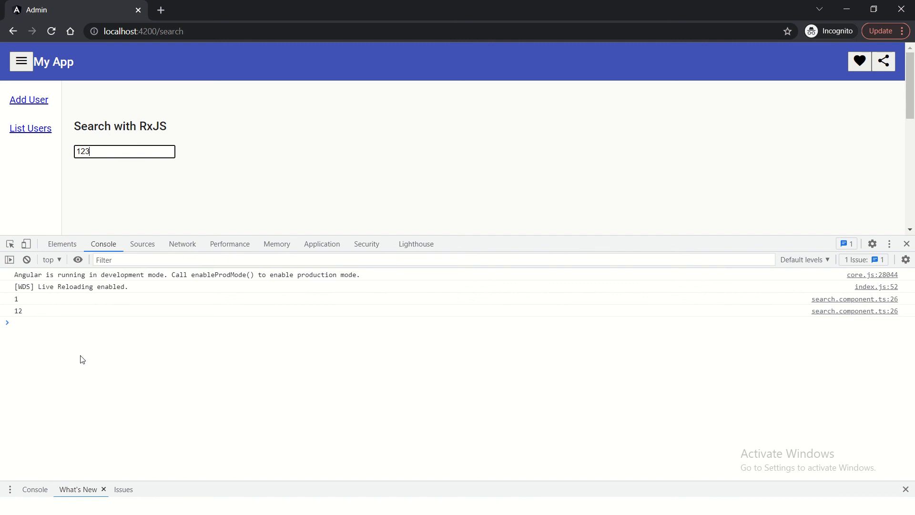
left_click(26, 322)
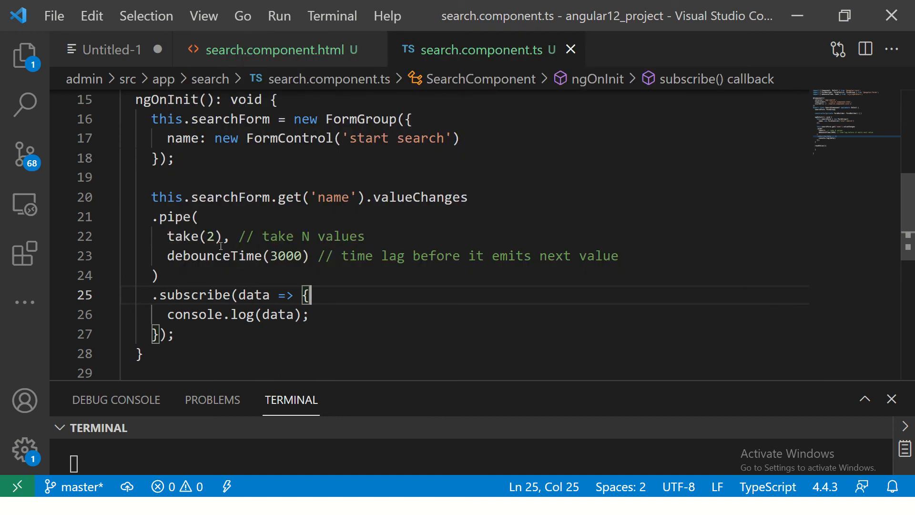
- Type 1 through 5 into the reloaded search box and watch the console values
left_click(213, 236)
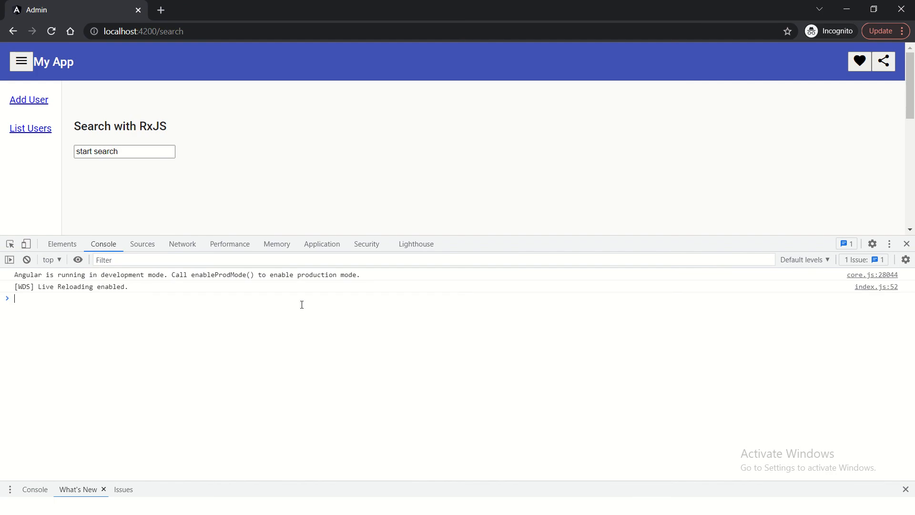
type("1")
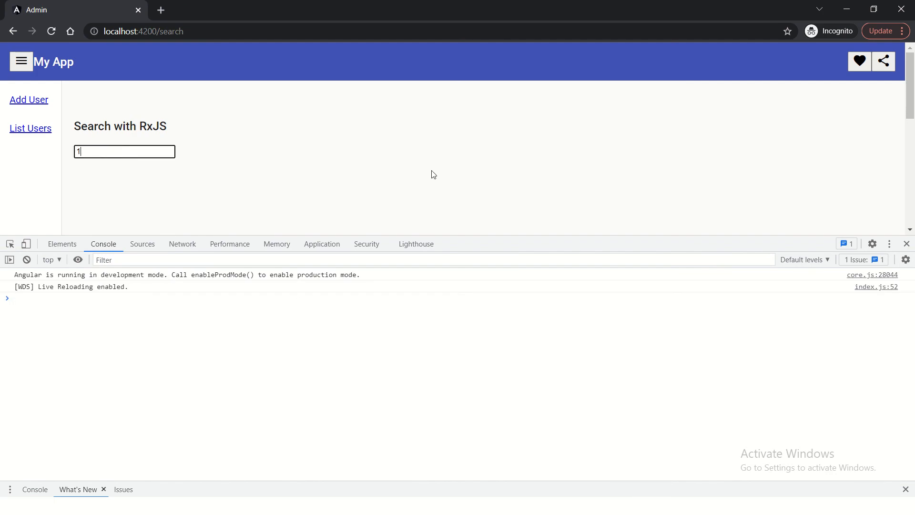
type("2")
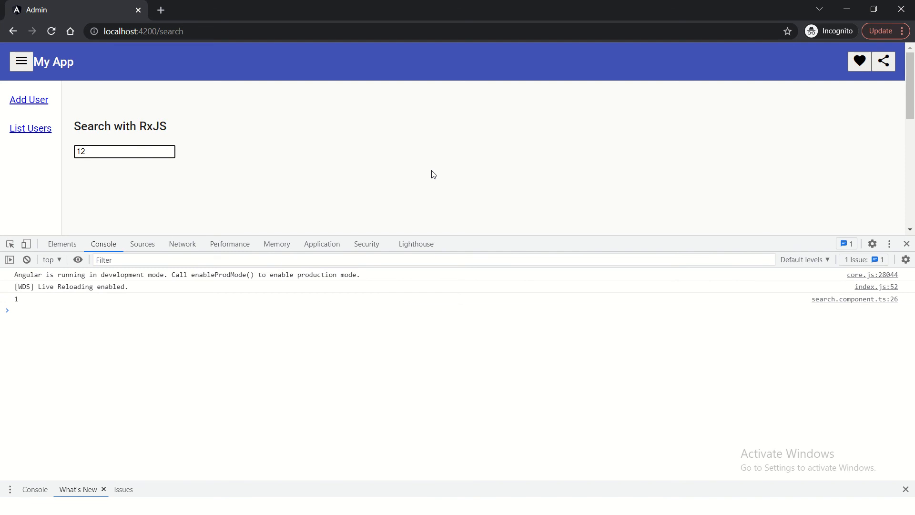
type("3")
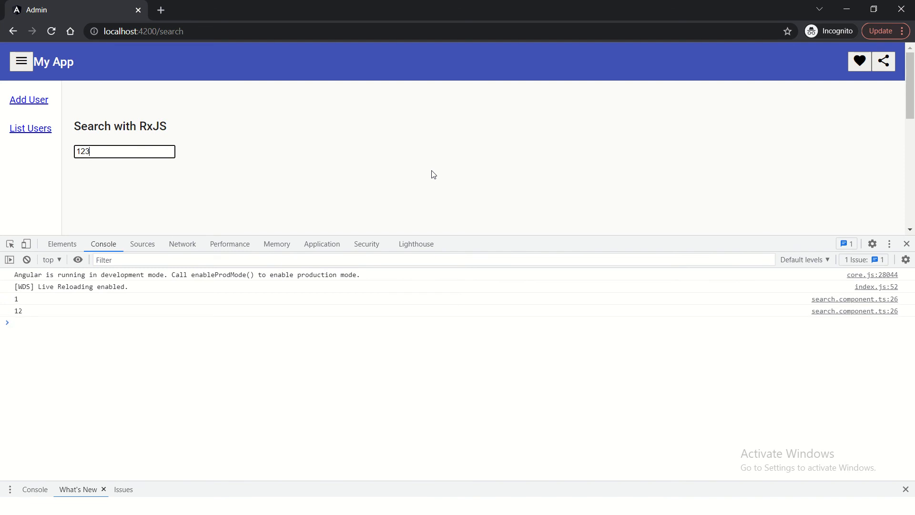
type("4")
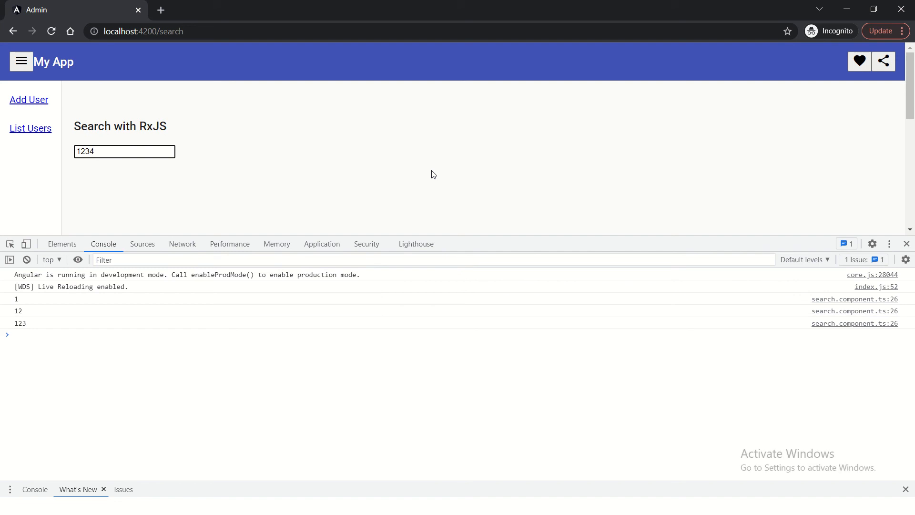
type("56656565656")
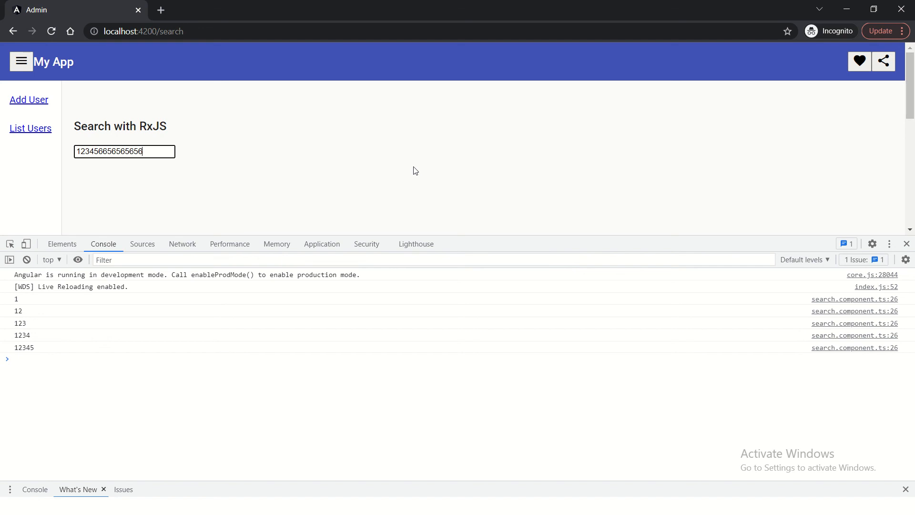
mouse_move(31, 342)
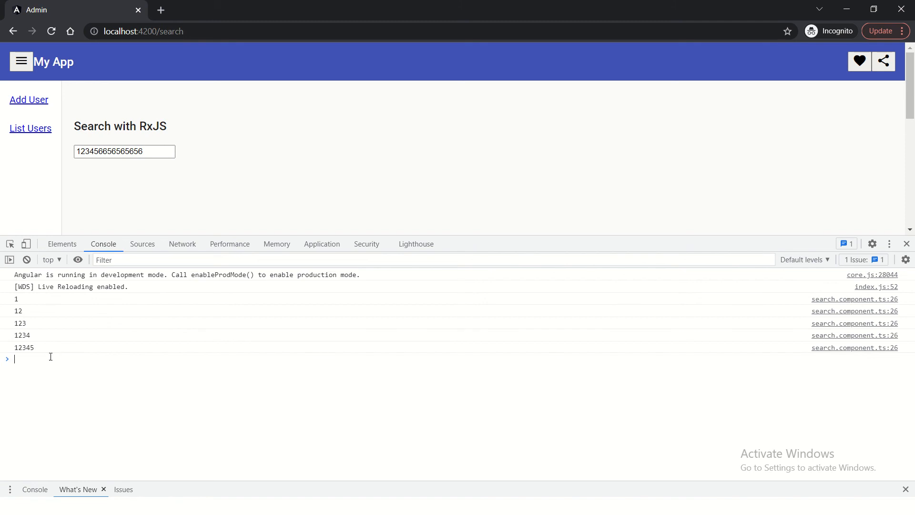
mouse_move(254, 306)
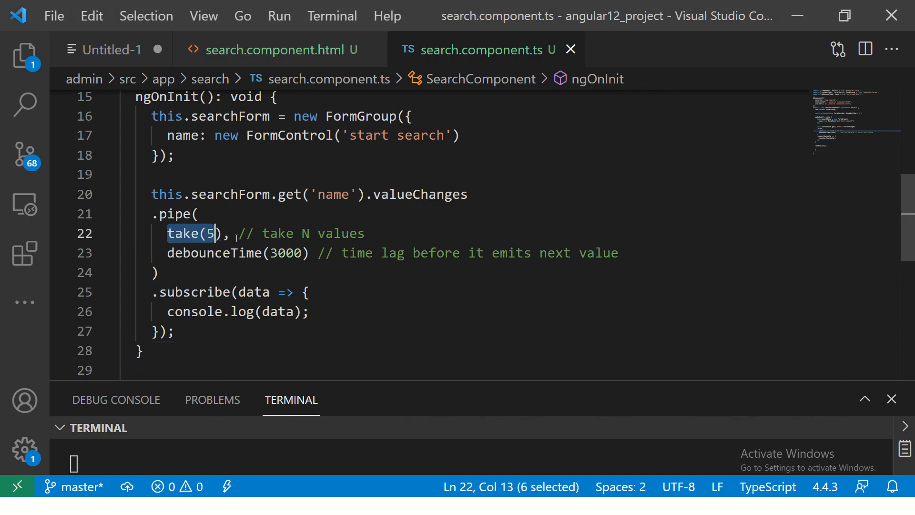
- Review the ngOnInit take(5) and debounceTime(3000) pipe and the readValue() method
left_click(307, 292)
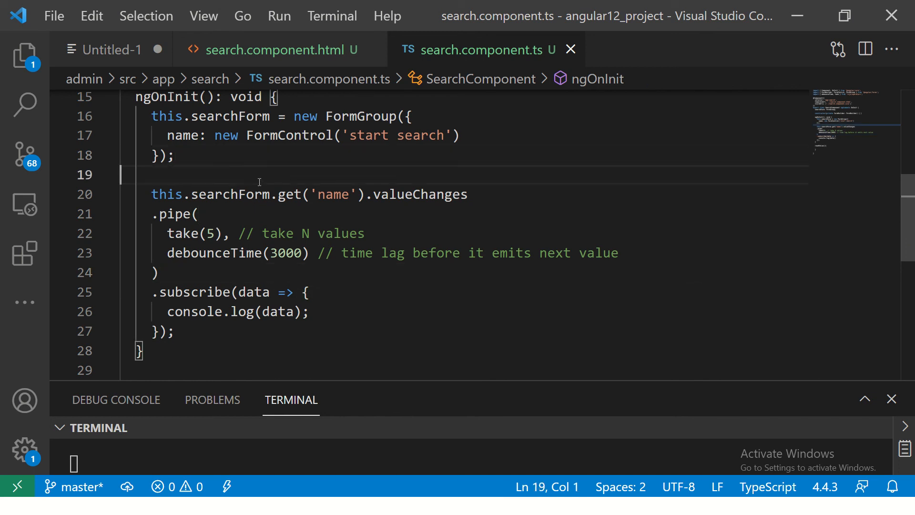
scroll("up", 3)
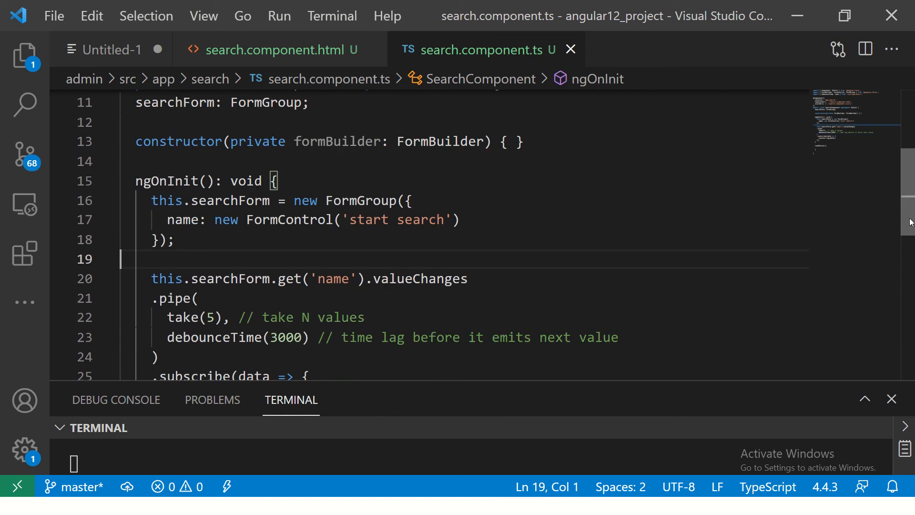
scroll("down", 3)
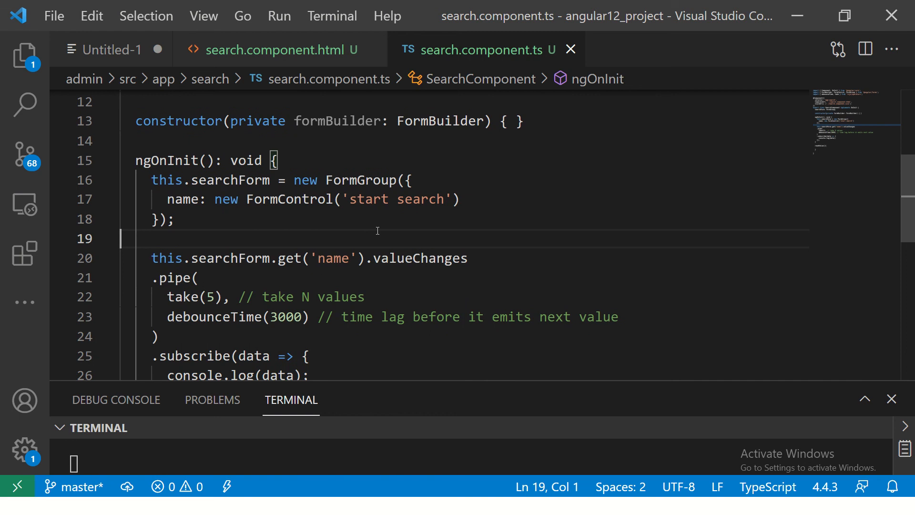
left_click(458, 140)
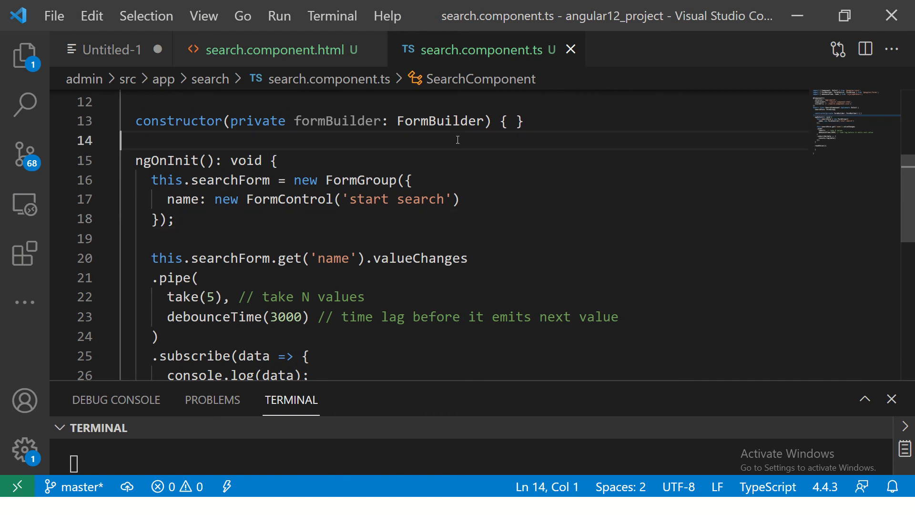
mouse_move(398, 257)
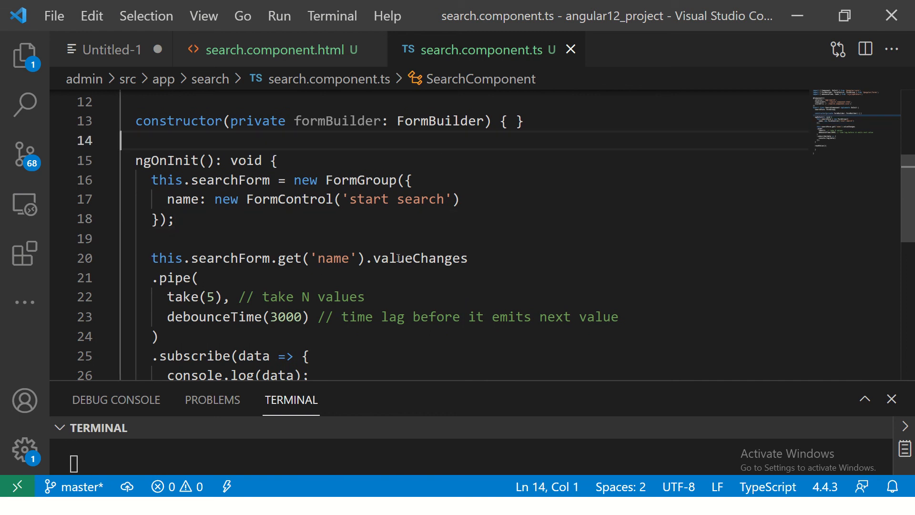
double_click(210, 297)
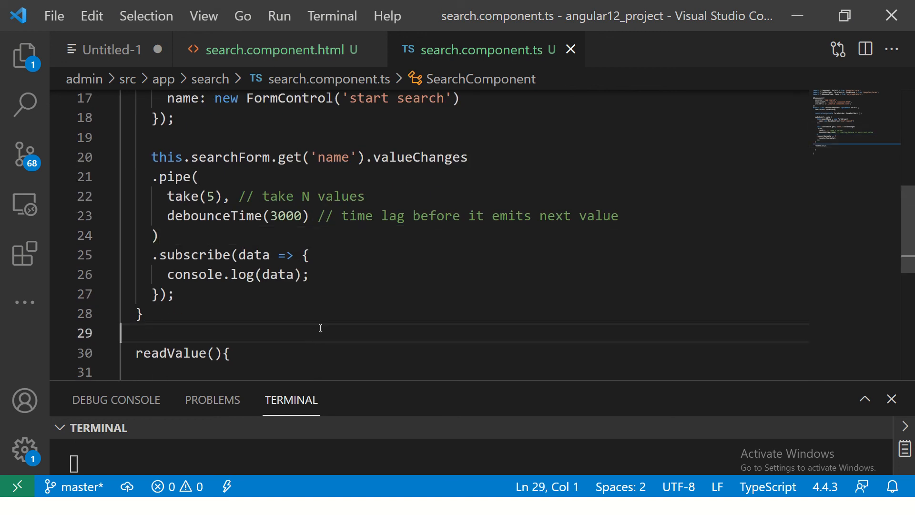
mouse_move(322, 323)
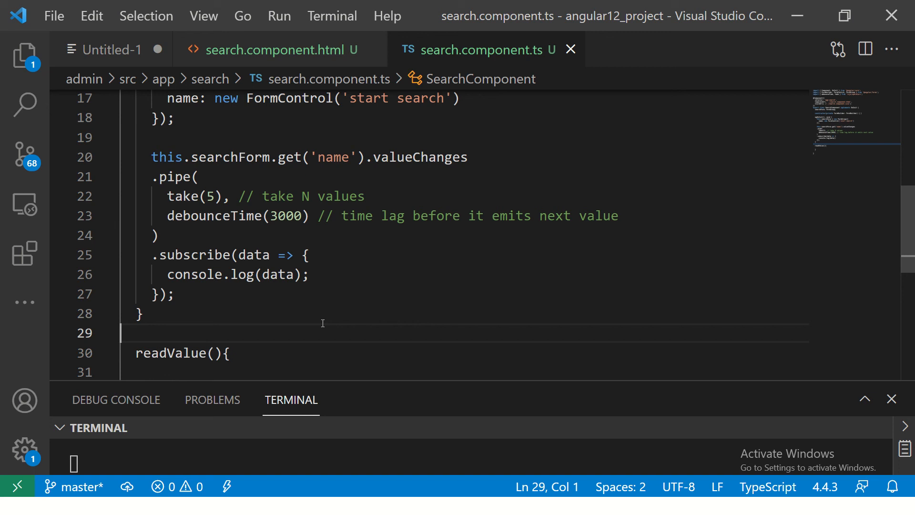
key("alt+tab")
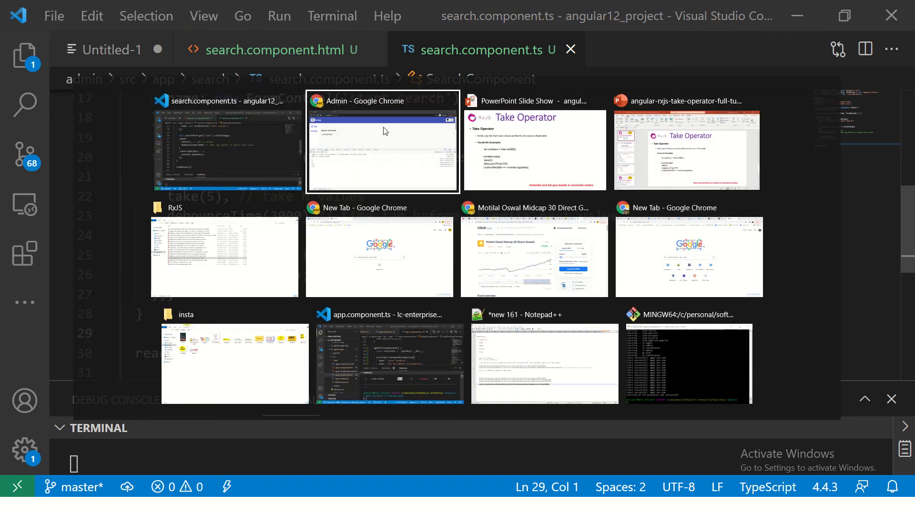